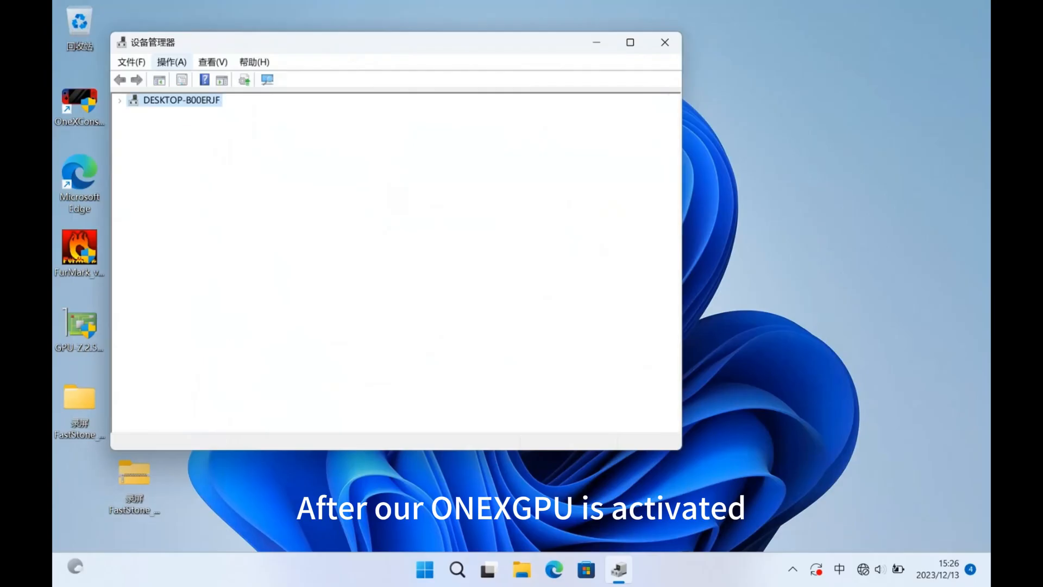
Inspect the Display adapters entries, then launch the AMD Adrenalin installer from Downloads
left_click(119, 100)
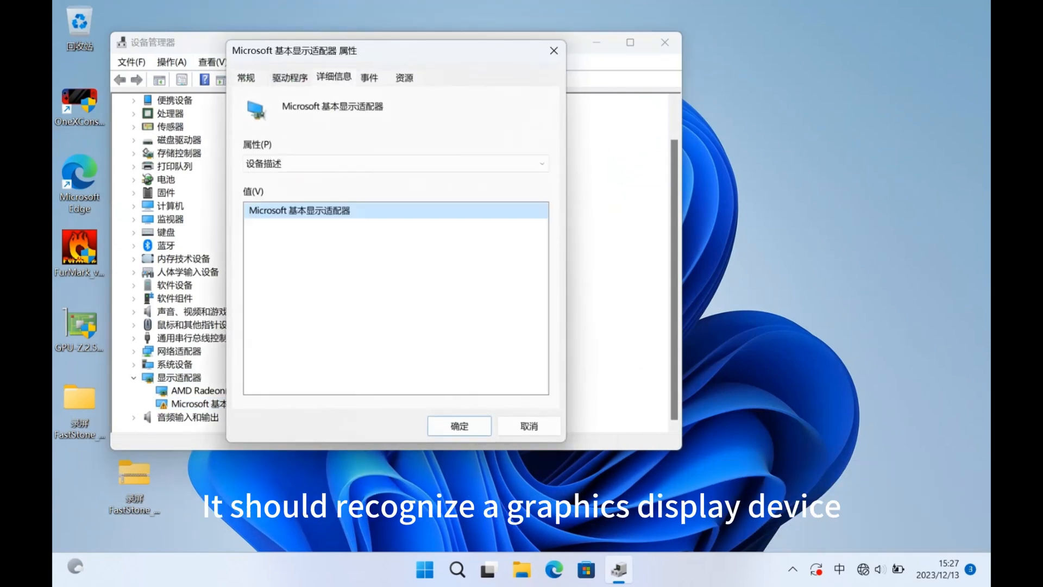
left_click(290, 77)
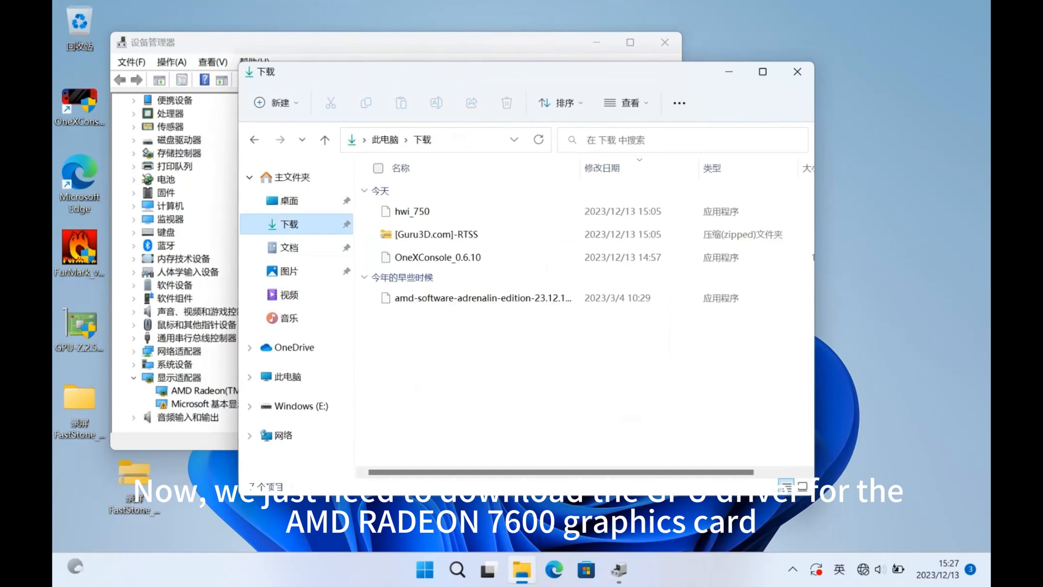
left_click(482, 297)
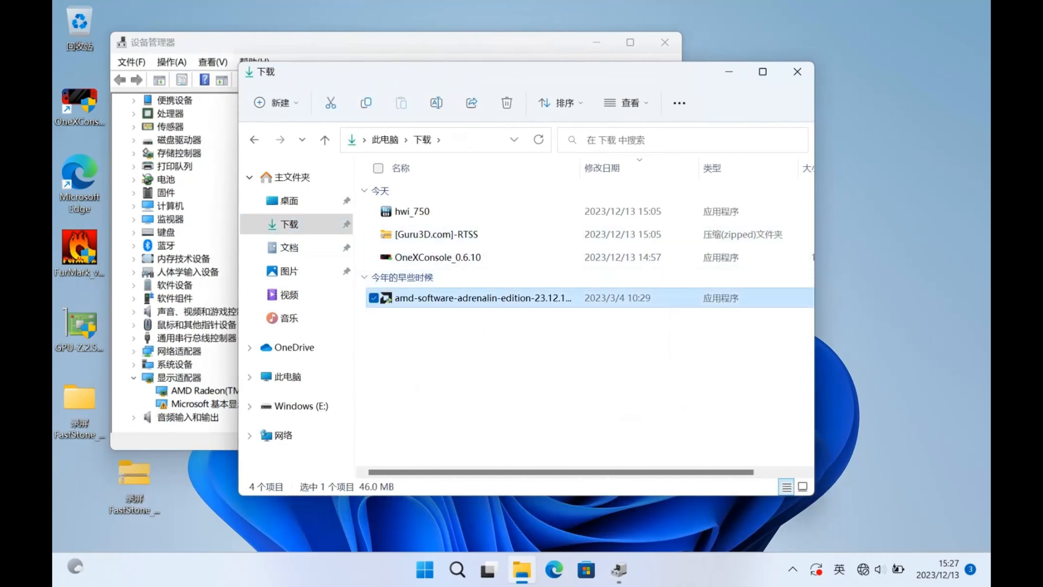
double_click(483, 297)
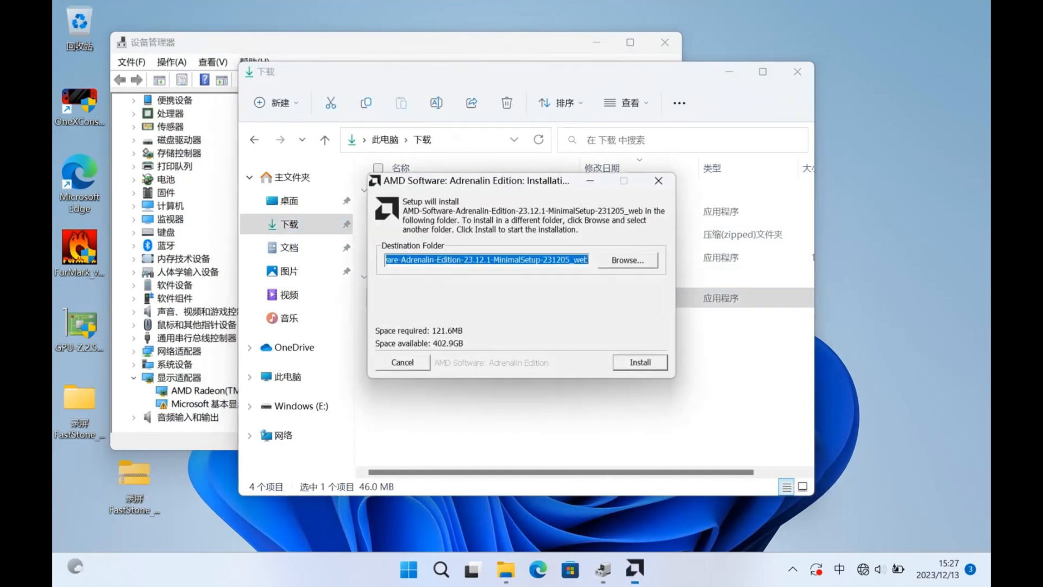
Start installing the AMD Software: Adrenalin Edition driver
left_click(638, 362)
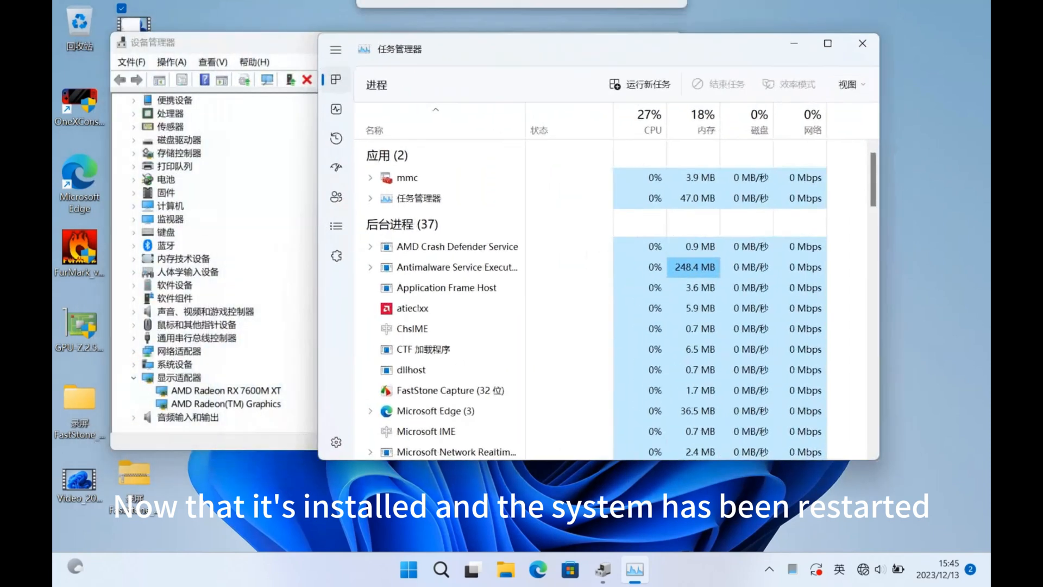
View Task Manager's Performance page and the GPU 1 AMD Radeon(TM) Graphics details
left_click(335, 110)
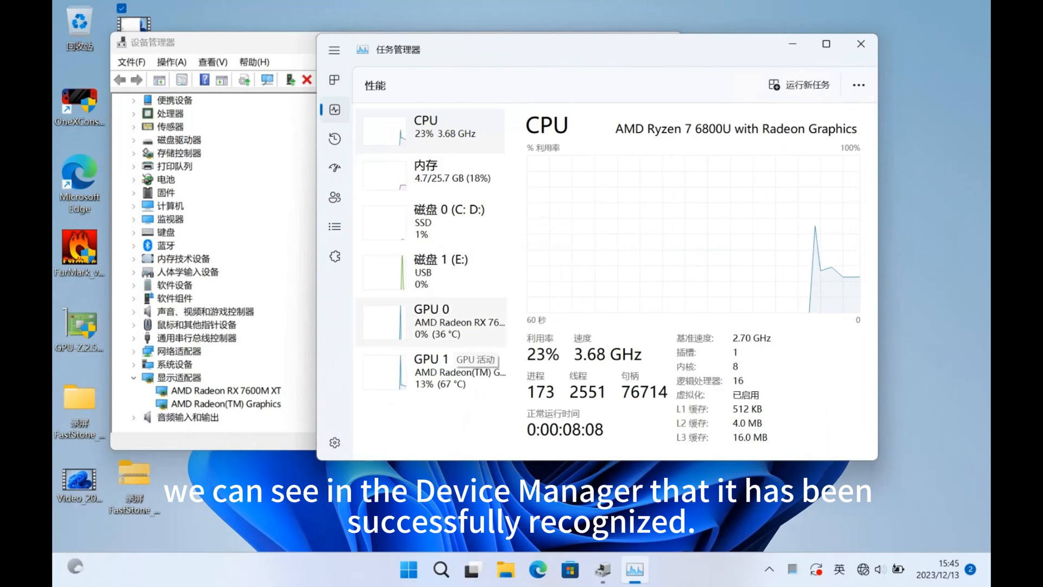
left_click(431, 371)
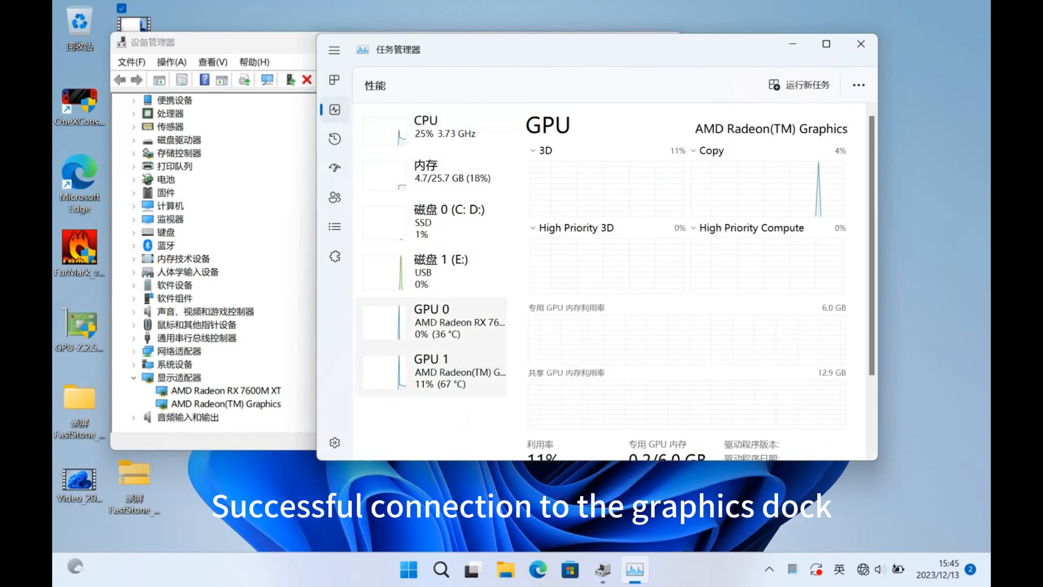